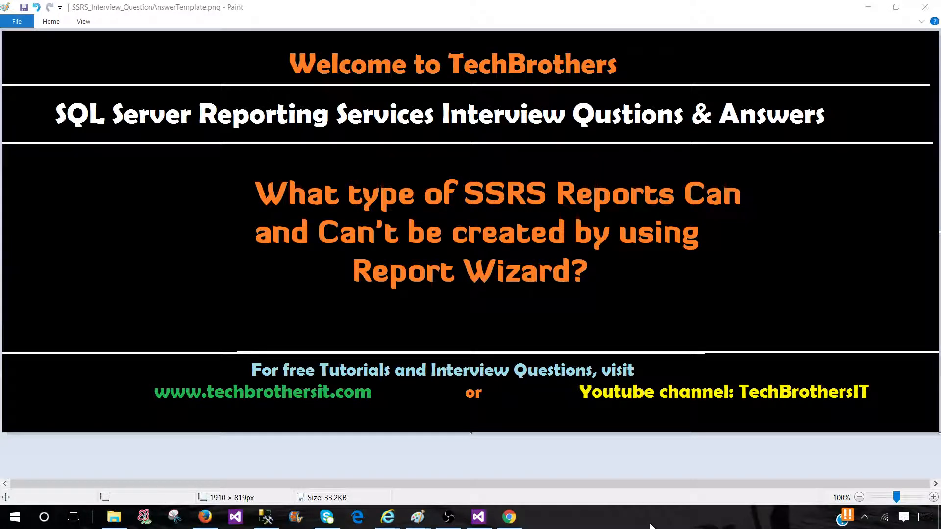
{"action": "mouse_move", "coordinate": [639, 482]}
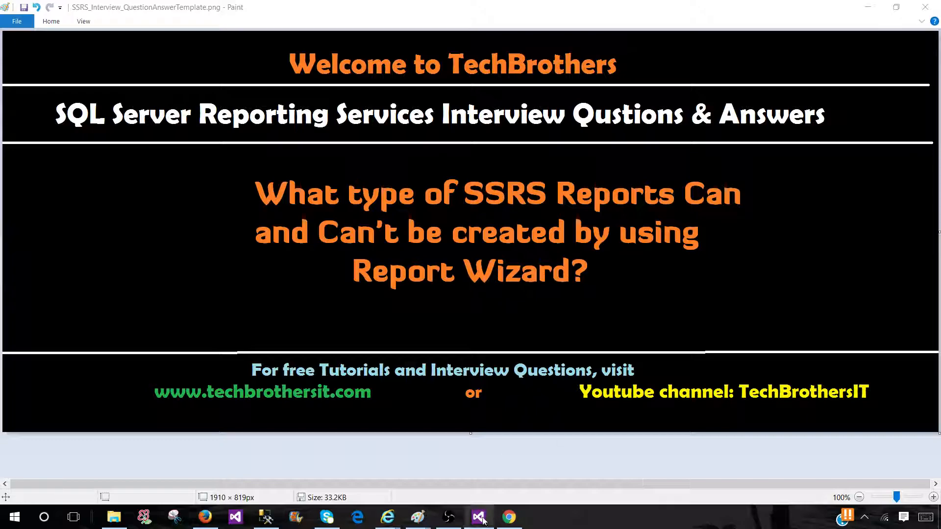
Launch the Report Wizard via Add New Report on the Reports folder
{"action": "left_click", "coordinate": [478, 516]}
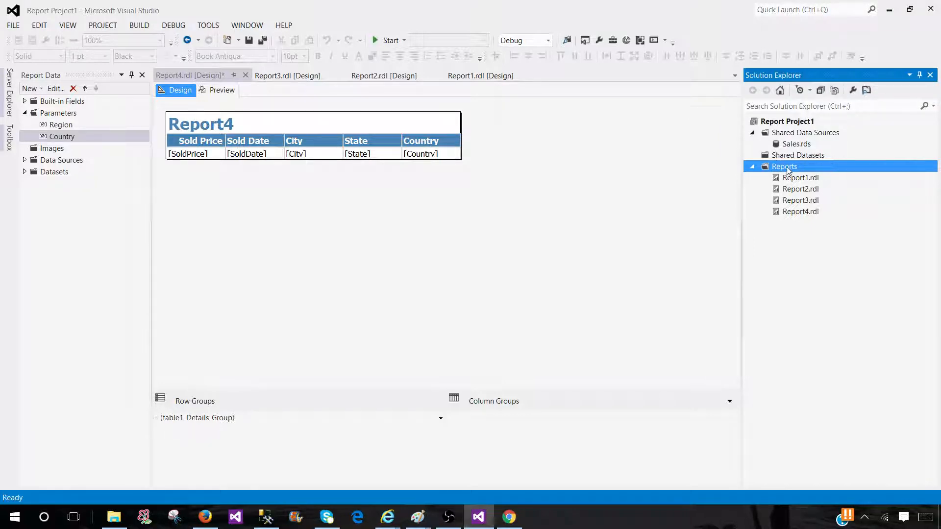
{"action": "right_click", "coordinate": [784, 166]}
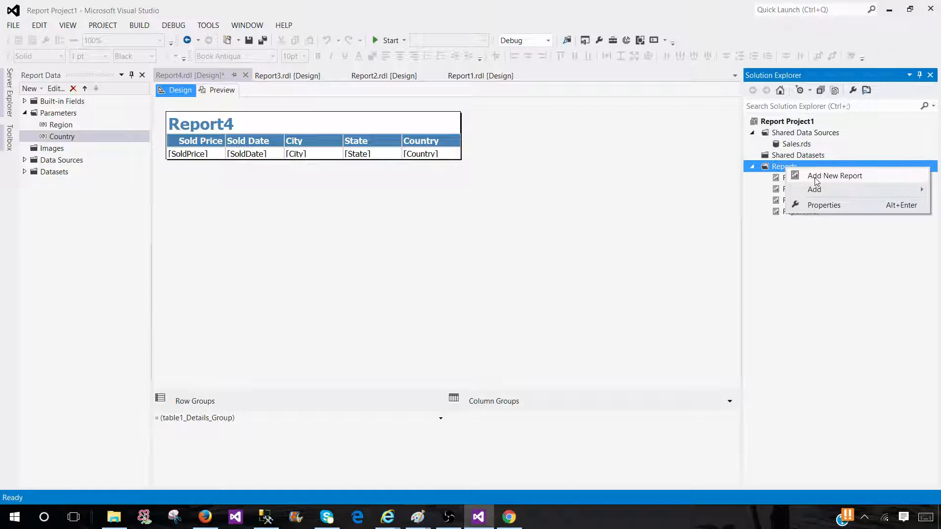
{"action": "left_click", "coordinate": [834, 176]}
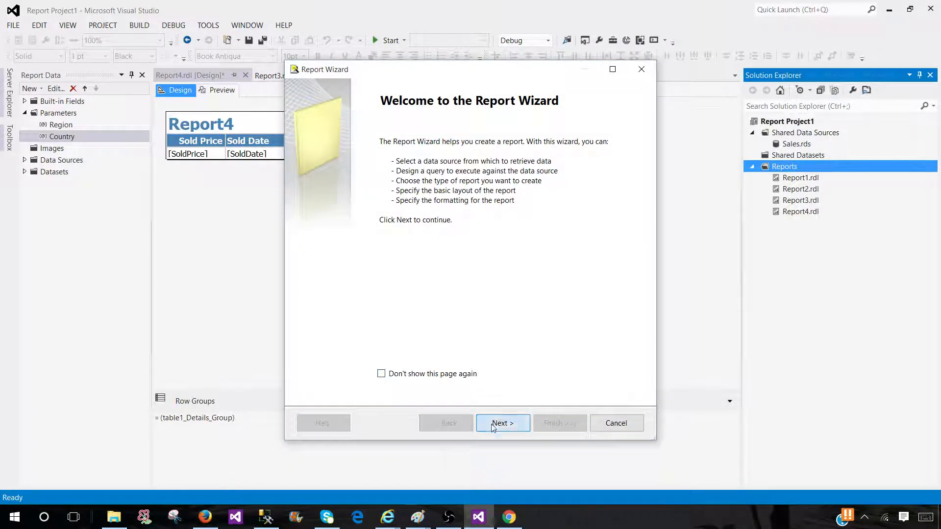
Keep the shared Sales data source and enter the query Select * From dbo.TotalSale
{"action": "left_click", "coordinate": [502, 423]}
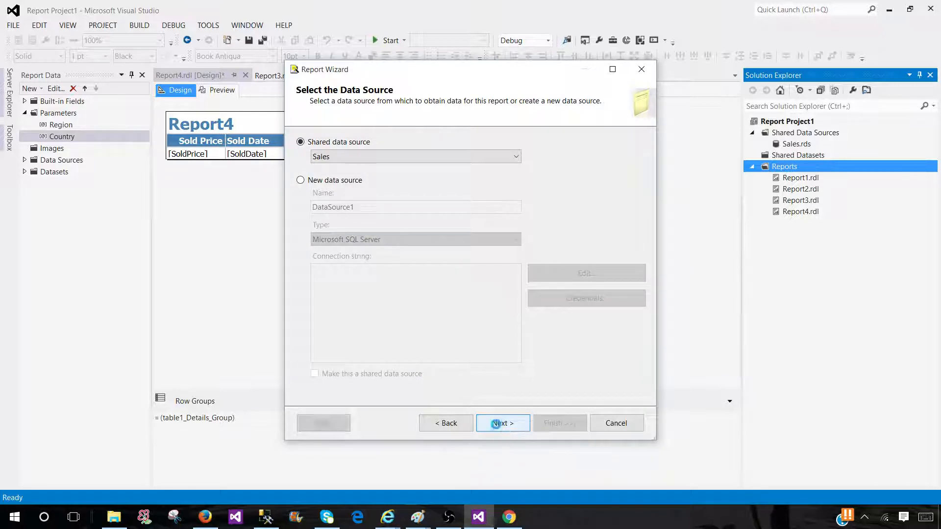
{"action": "left_click", "coordinate": [503, 423]}
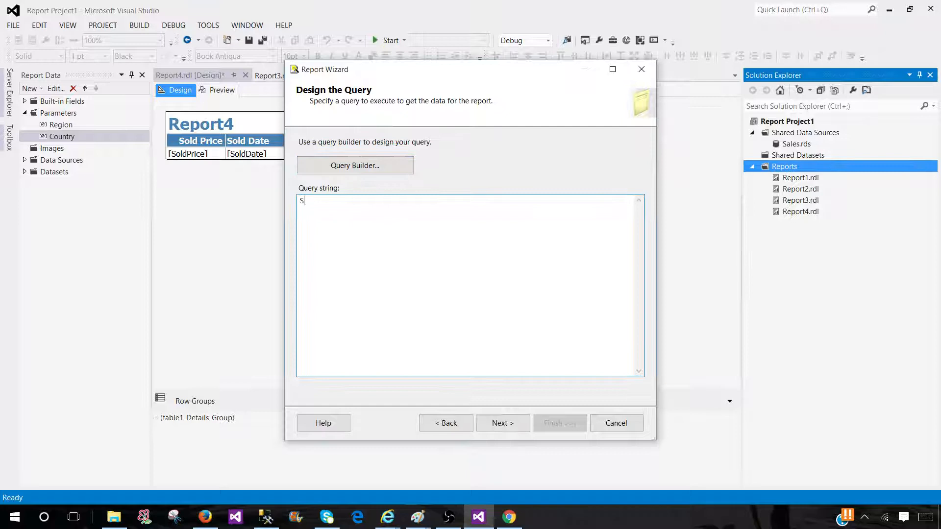
{"action": "type", "text": "elect * From db"}
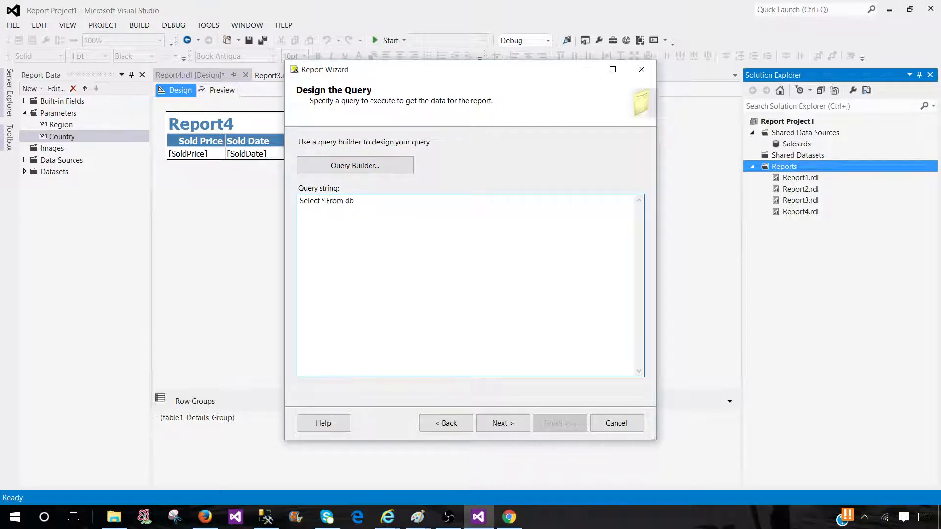
{"action": "type", "text": "o.TotalSale"}
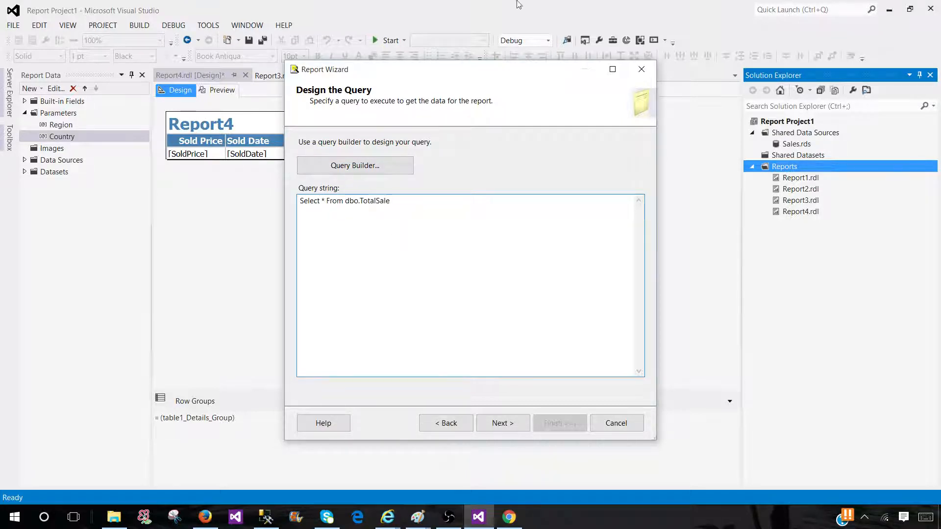
Accept the TotalSale query and keep the Tabular report type
{"action": "left_click", "coordinate": [502, 422]}
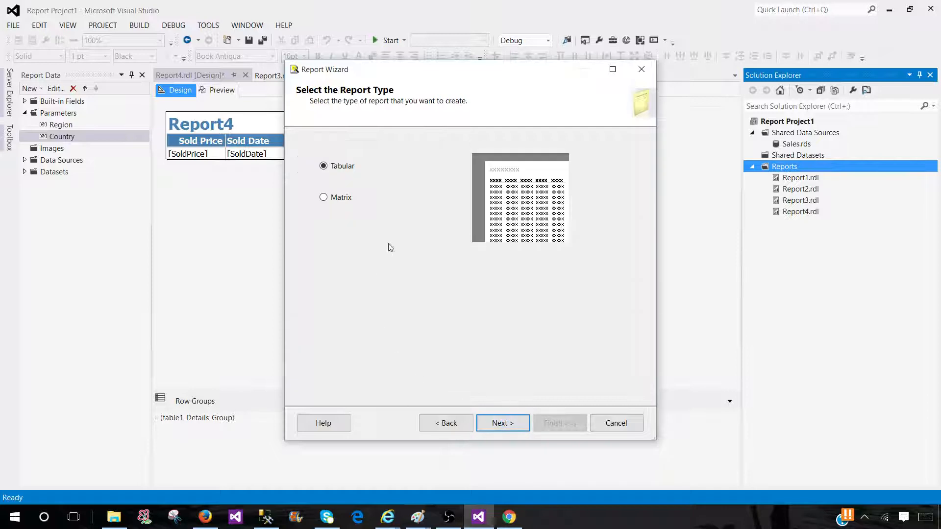
{"action": "mouse_move", "coordinate": [312, 82]}
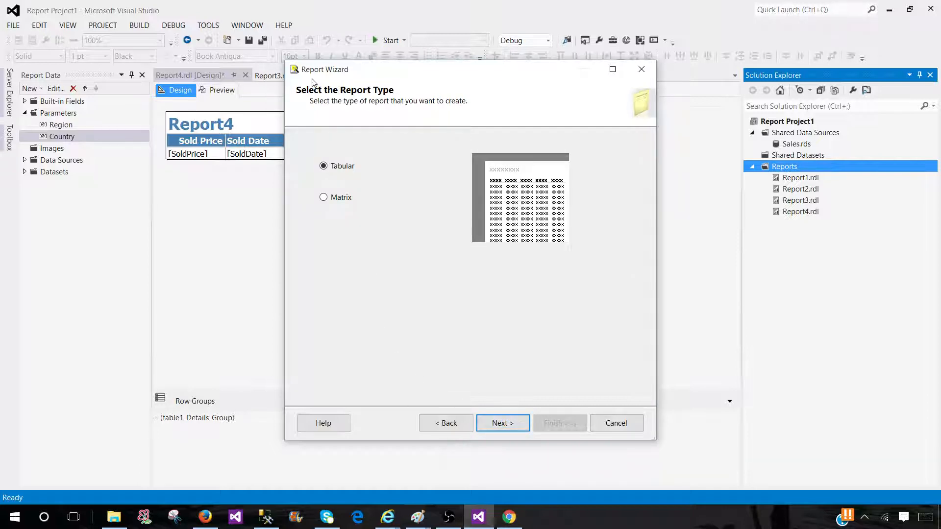
{"action": "mouse_move", "coordinate": [364, 89]}
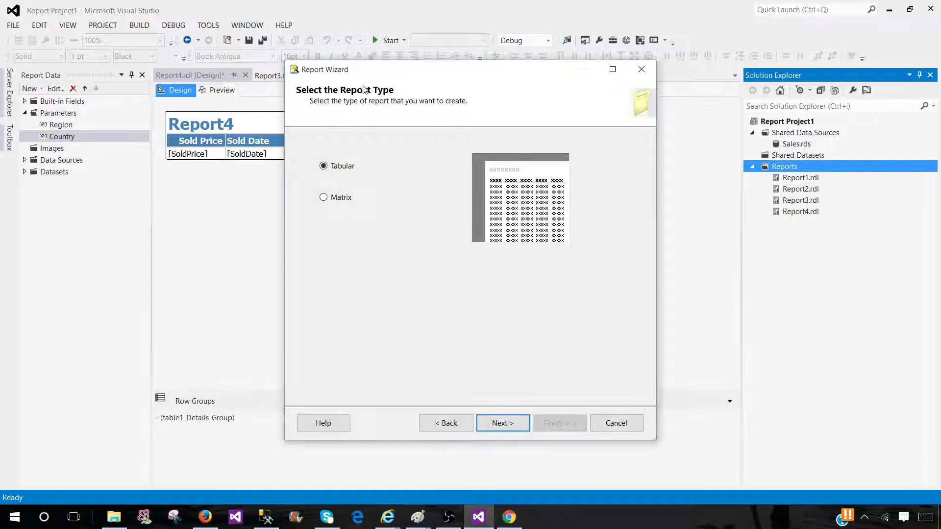
{"action": "mouse_move", "coordinate": [330, 82]}
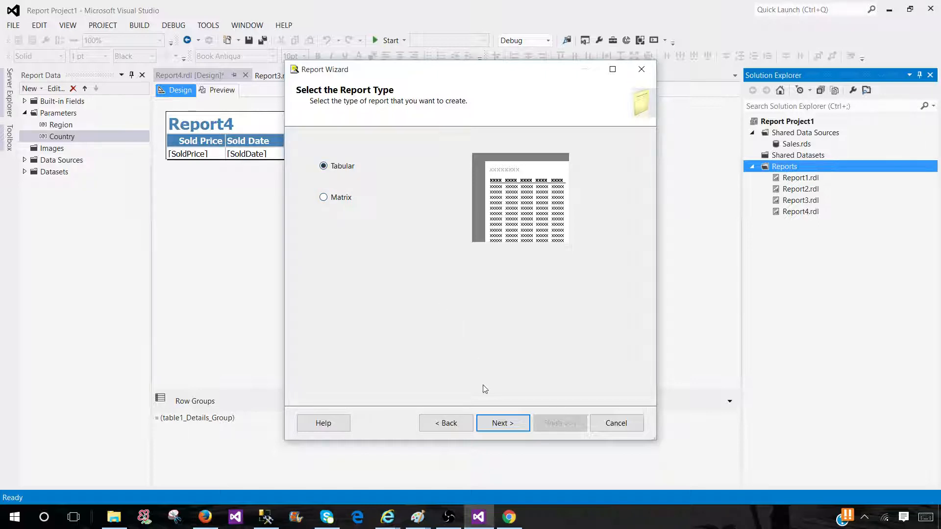
{"action": "left_click", "coordinate": [502, 423]}
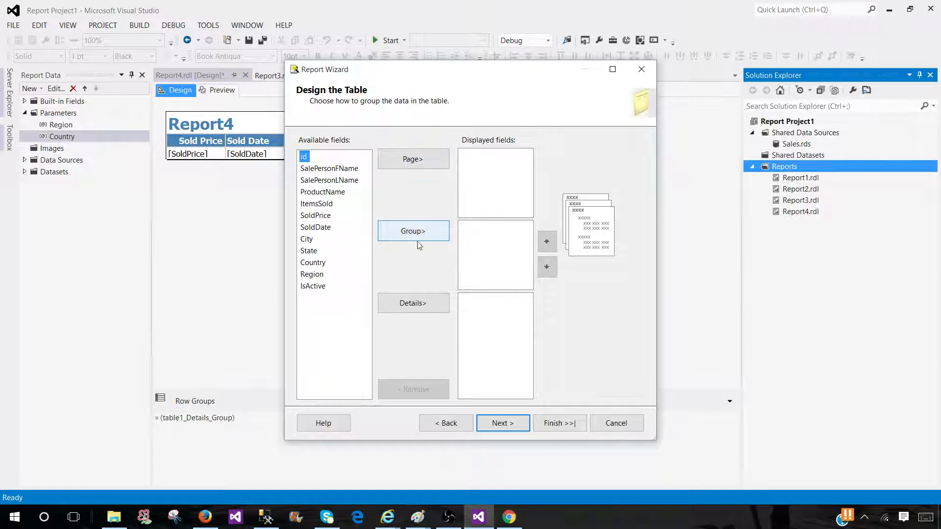
Add ProductName, ItemsSold, SoldPrice, SoldDate and City as table detail fields
{"action": "left_click", "coordinate": [322, 191]}
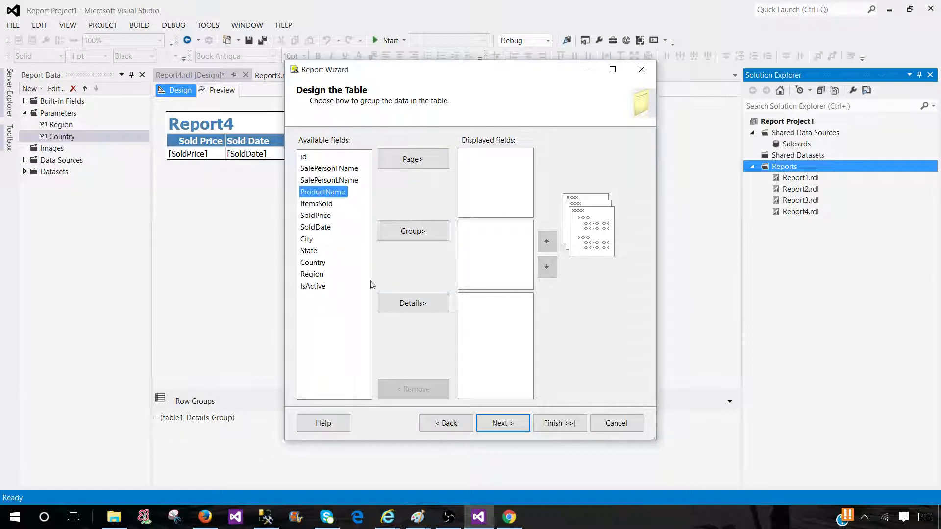
{"action": "left_click", "coordinate": [413, 302]}
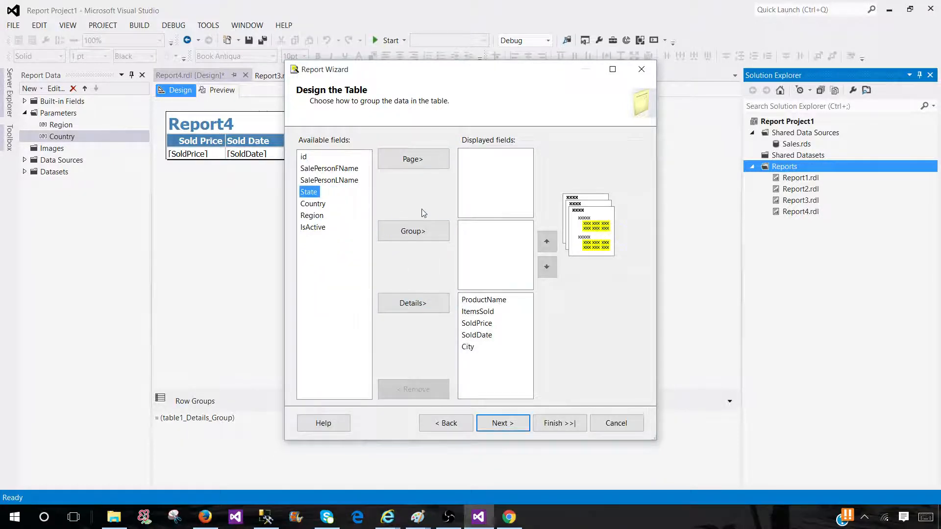
{"action": "left_click", "coordinate": [503, 423]}
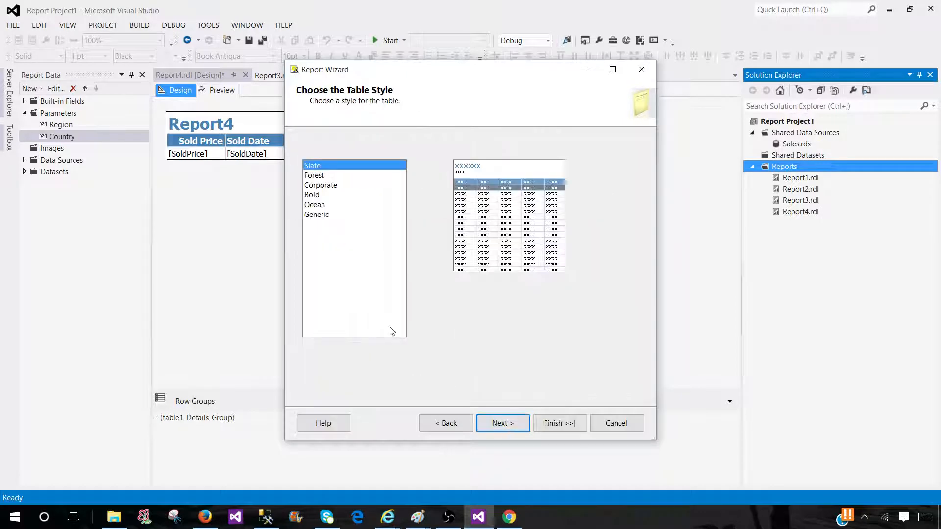
{"action": "mouse_move", "coordinate": [311, 100]}
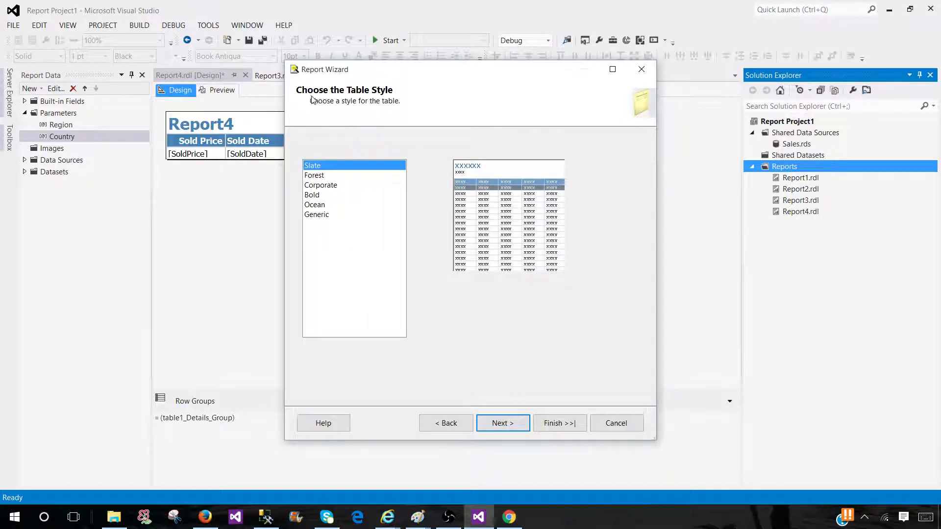
Keep the Slate style, view the summary, and step back to the query
{"action": "left_click", "coordinate": [502, 423]}
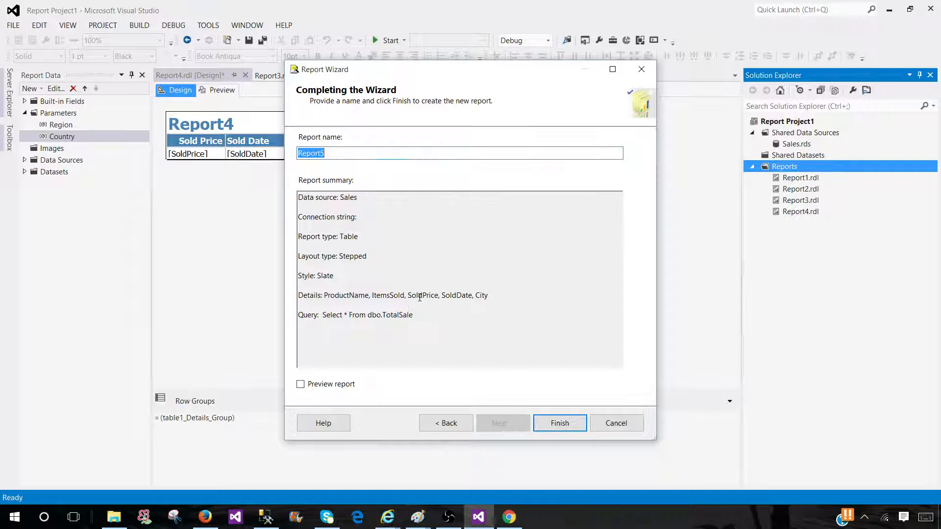
{"action": "mouse_move", "coordinate": [559, 423]}
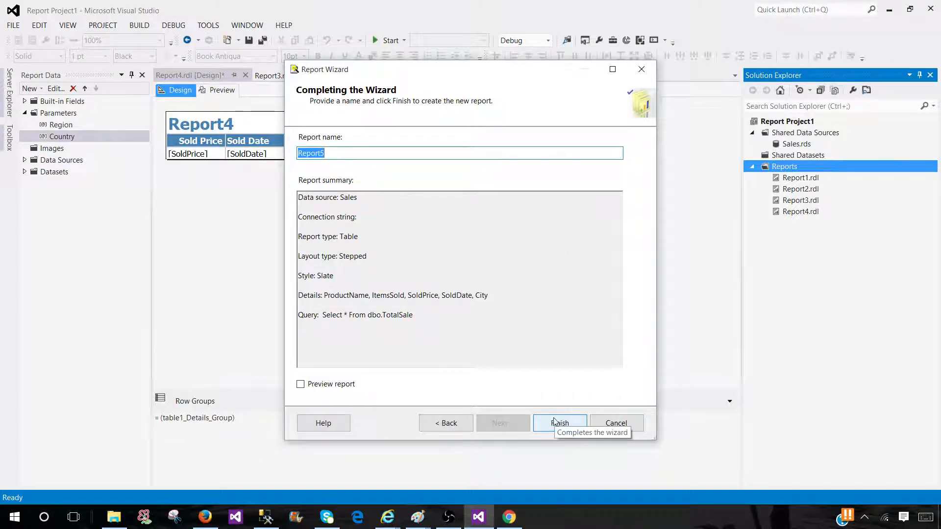
{"action": "mouse_move", "coordinate": [450, 398]}
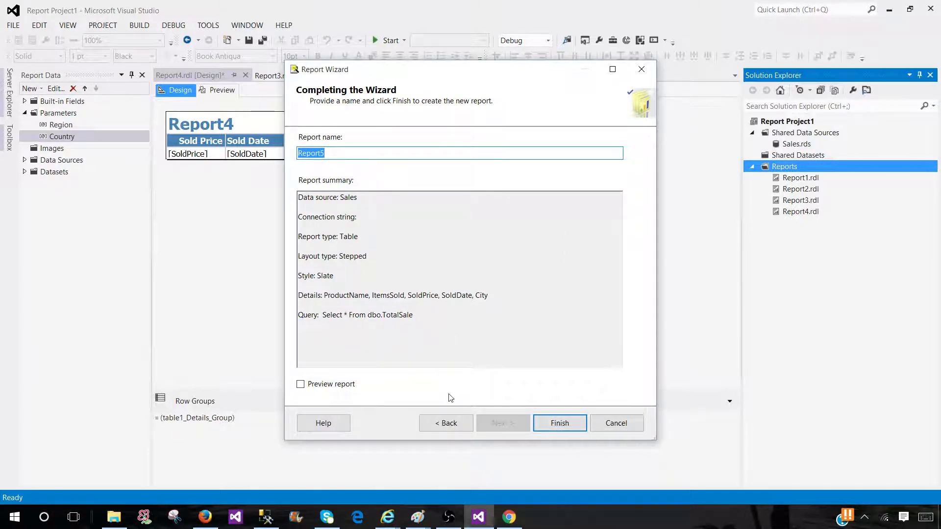
{"action": "left_click", "coordinate": [446, 423]}
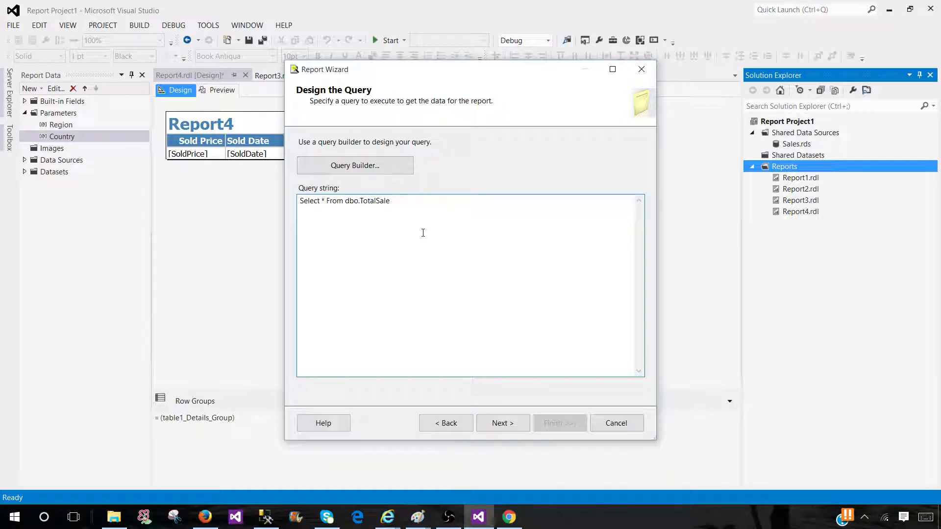
{"action": "type", "text": "Where"}
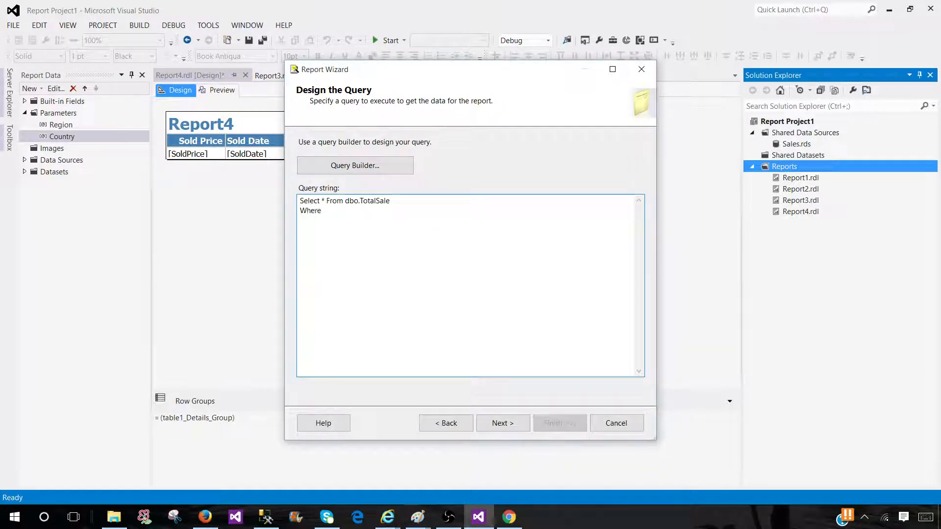
{"action": "type", "text": "Region"}
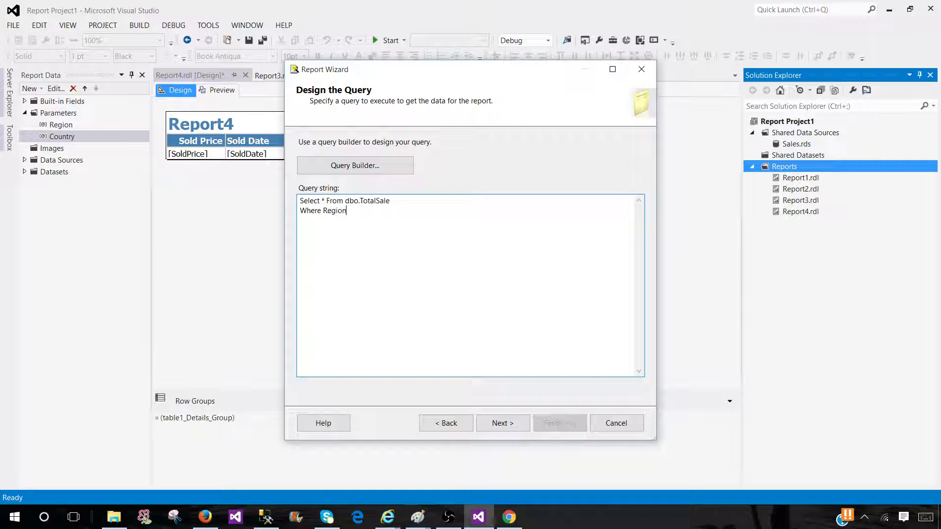
{"action": "type", "text": "=@Region"}
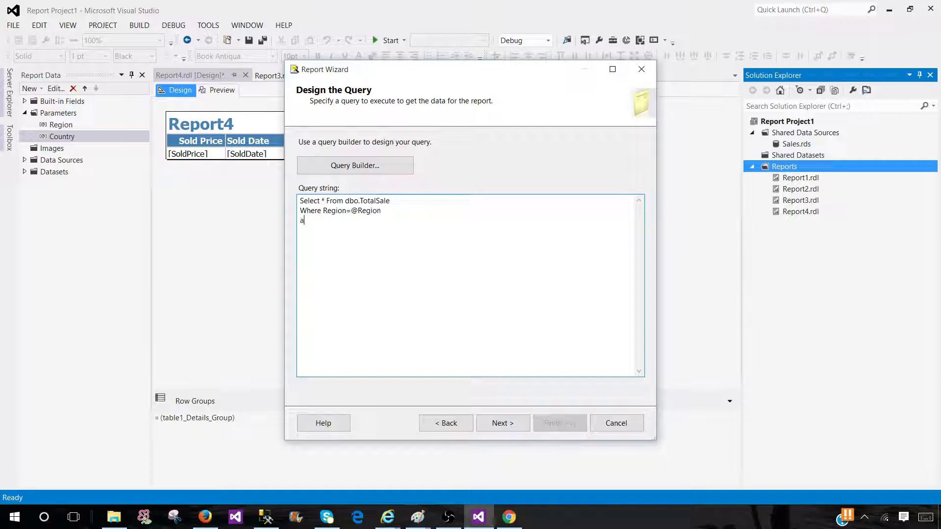
{"action": "type", "text": "nd Country in"}
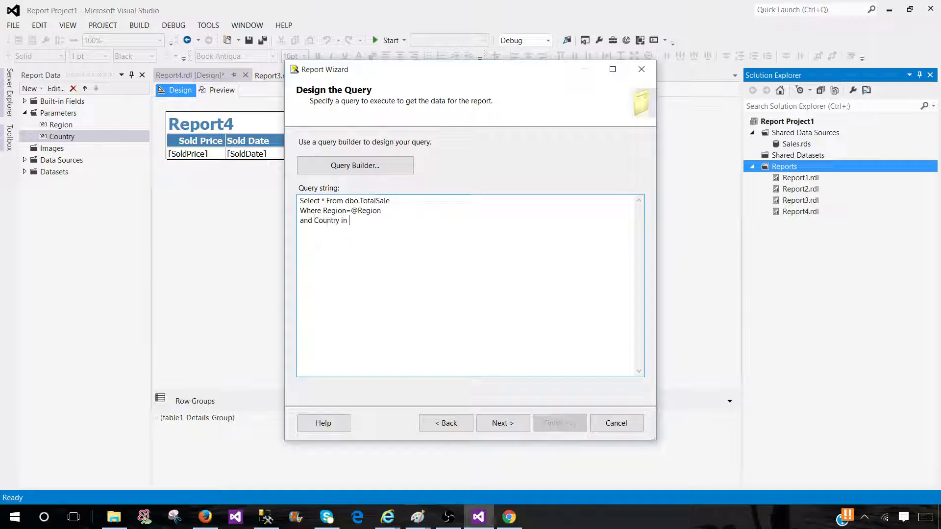
{"action": "type", "text": "(@Coun"}
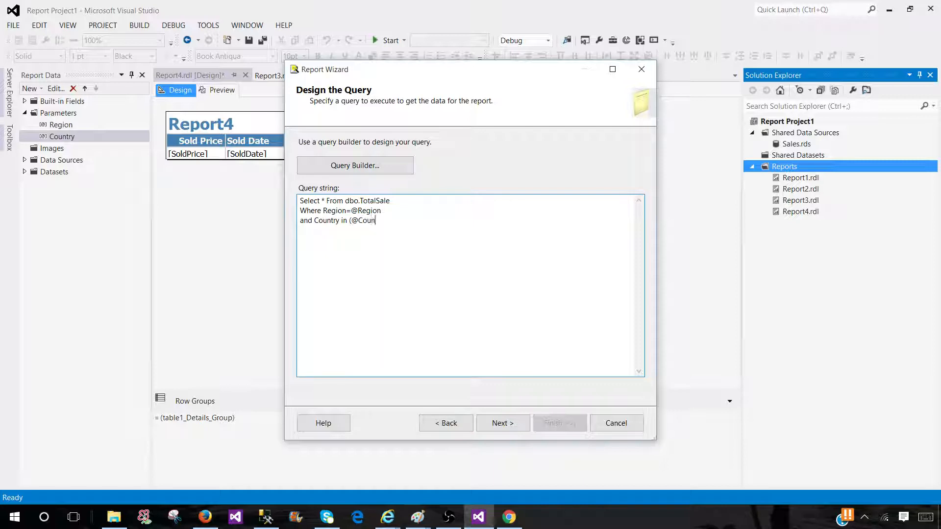
{"action": "type", "text": "try)"}
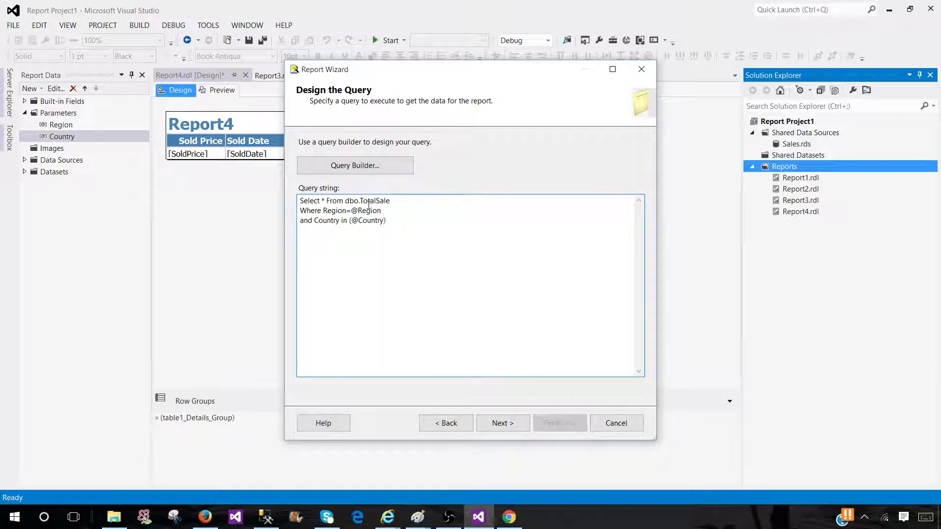
{"action": "double_click", "coordinate": [351, 211]}
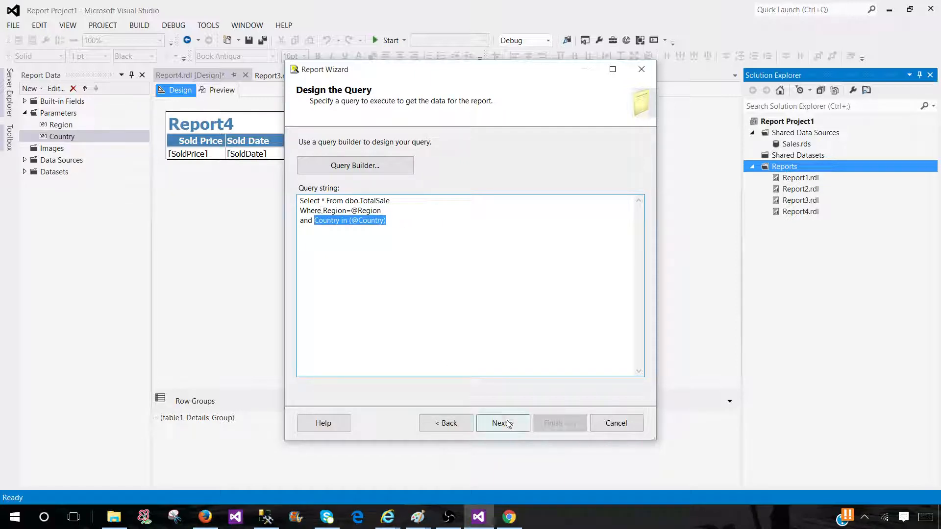
Keep Tabular and use ProductName, ItemsSold, SoldPrice, SoldDate as detail fields
{"action": "left_click", "coordinate": [503, 423]}
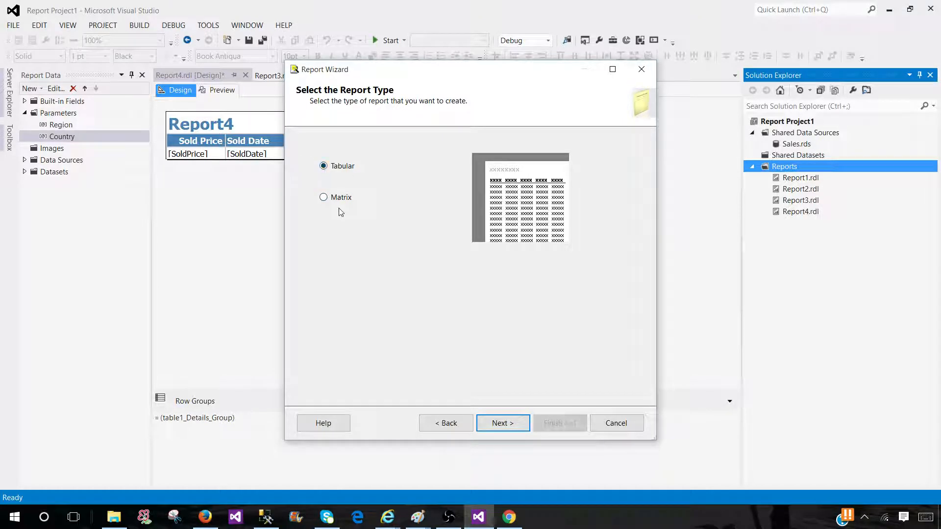
{"action": "left_click", "coordinate": [503, 423]}
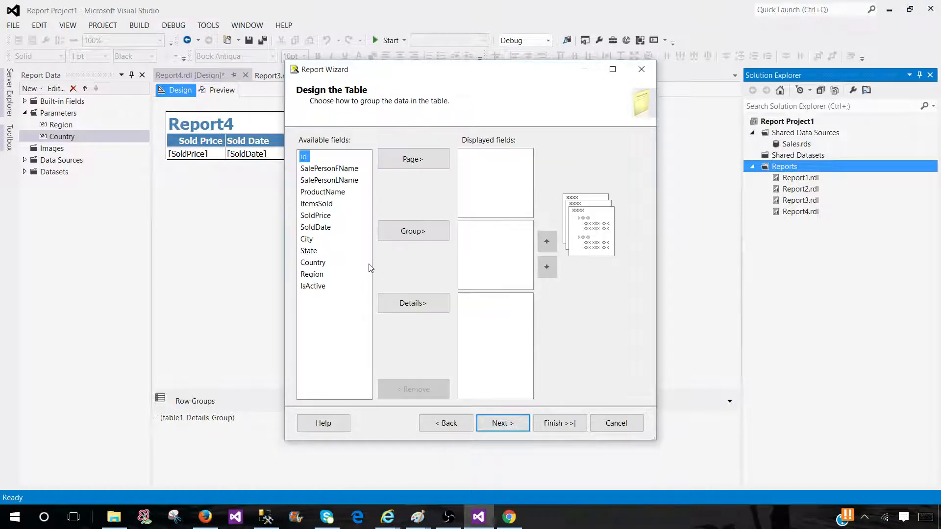
{"action": "left_click", "coordinate": [322, 192]}
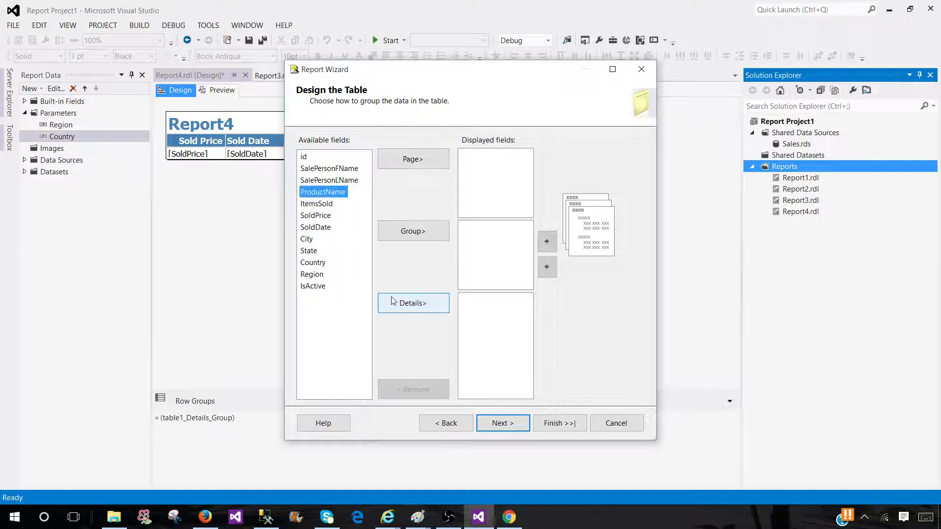
{"action": "left_click", "coordinate": [412, 303]}
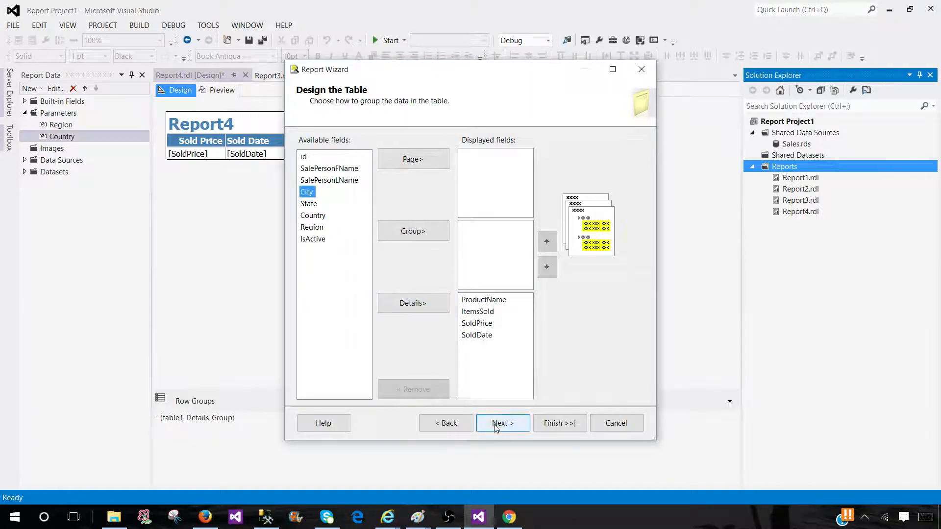
{"action": "left_click", "coordinate": [502, 423]}
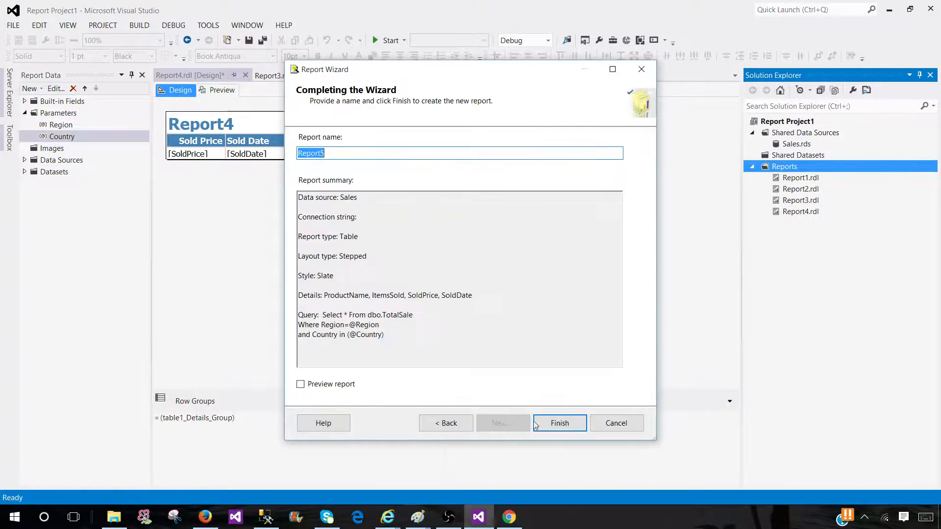
Finish the wizard to create Report5, then preview it and return to Design
{"action": "left_click", "coordinate": [559, 423]}
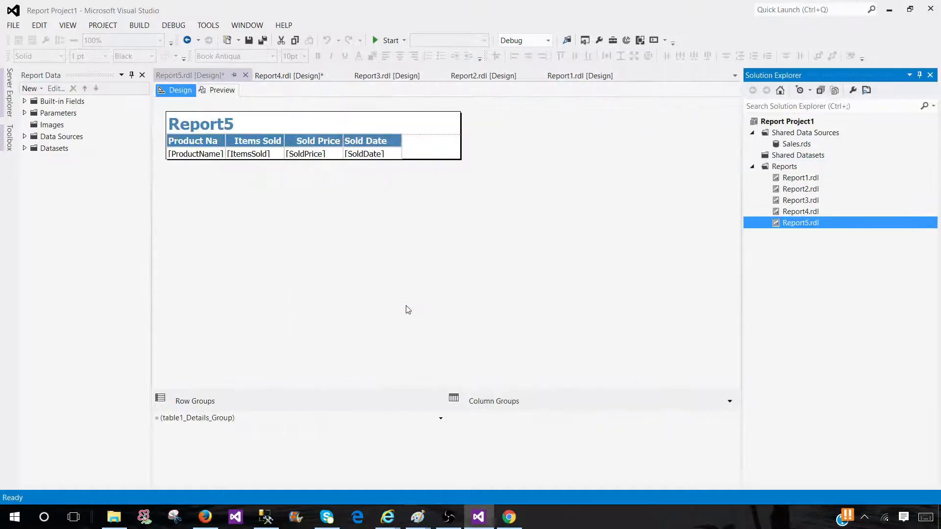
{"action": "left_click", "coordinate": [62, 101]}
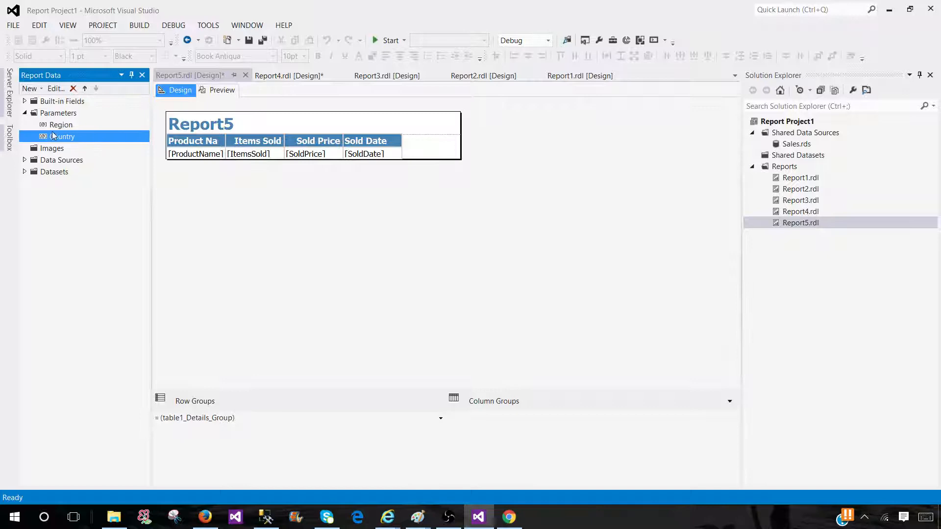
{"action": "left_click", "coordinate": [222, 90]}
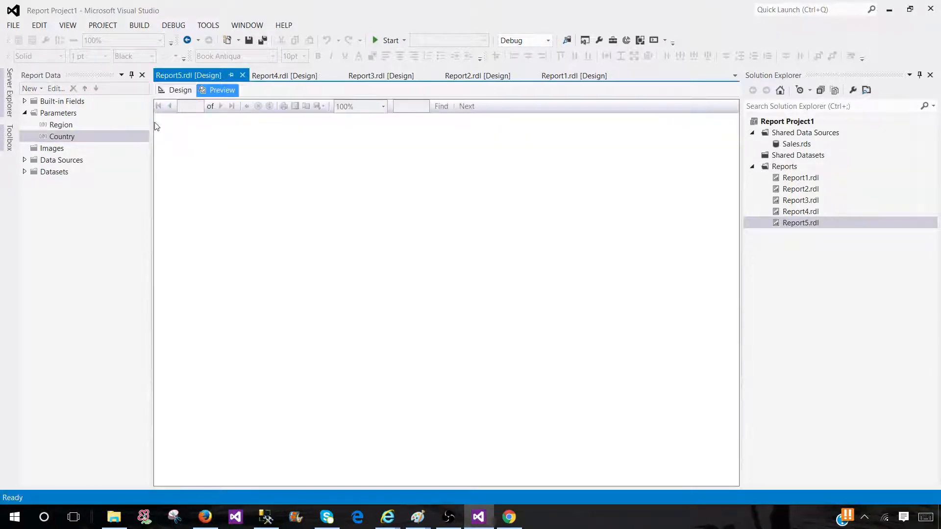
{"action": "left_click", "coordinate": [221, 90]}
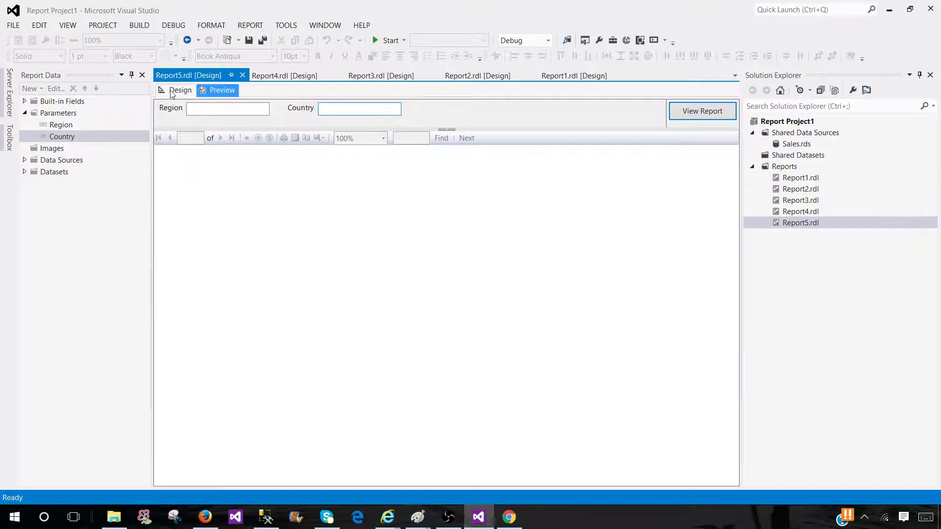
{"action": "left_click", "coordinate": [180, 91]}
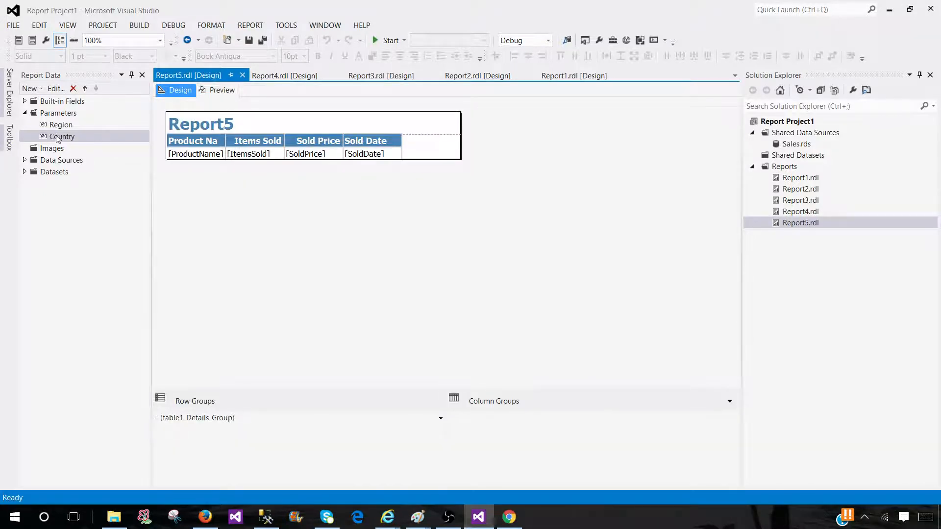
Set the Country parameter to allow multiple values in Parameter Properties
{"action": "right_click", "coordinate": [62, 137]}
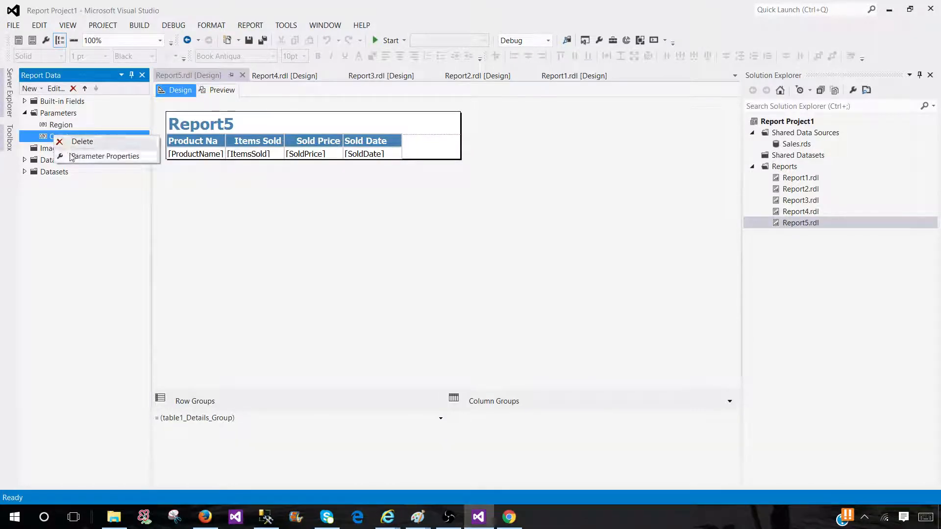
{"action": "left_click", "coordinate": [105, 156]}
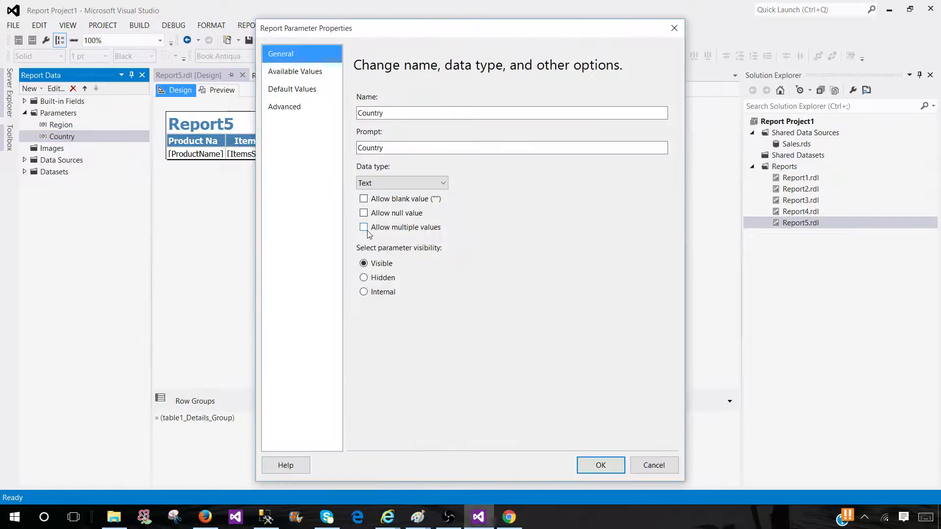
{"action": "left_click", "coordinate": [600, 465]}
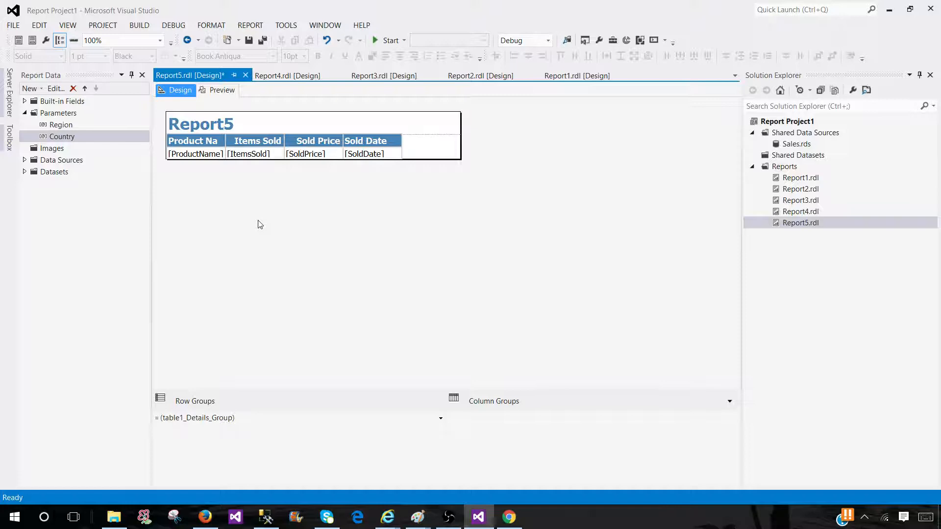
{"action": "mouse_move", "coordinate": [59, 193]}
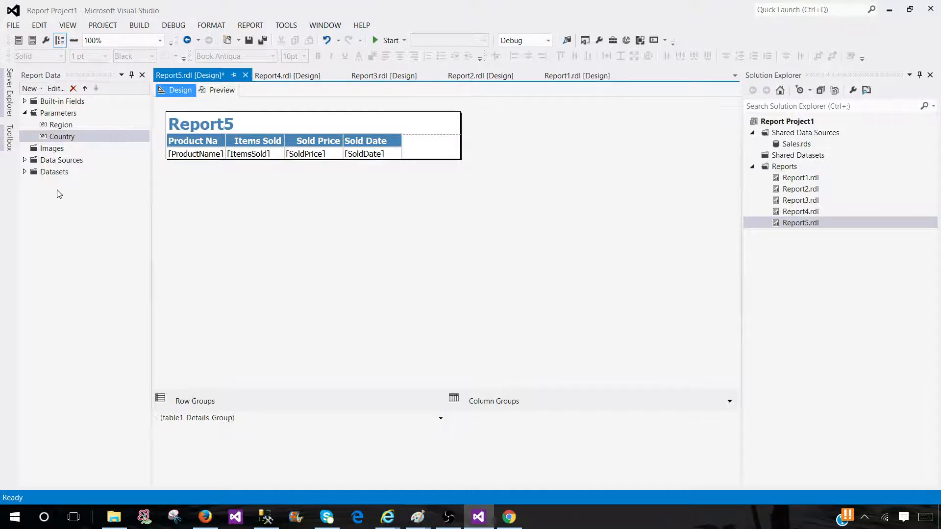
{"action": "left_click", "coordinate": [62, 125]}
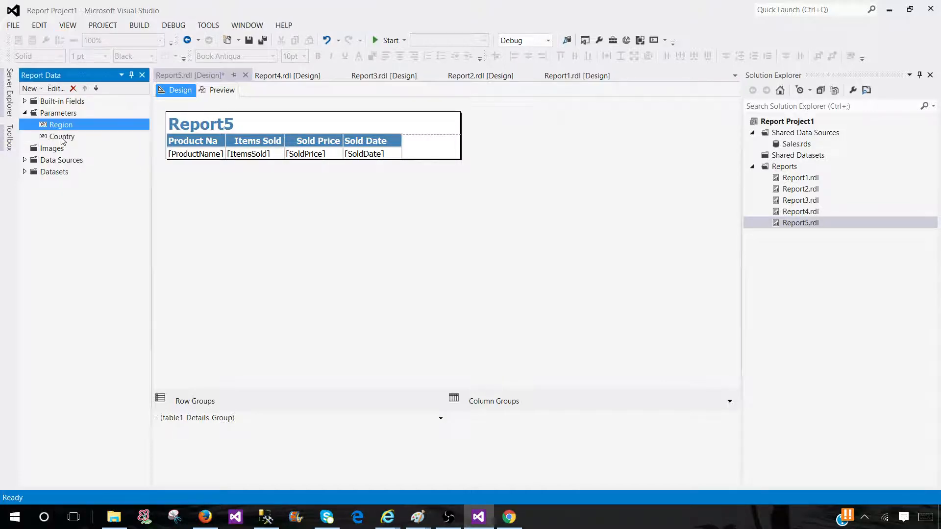
{"action": "left_click", "coordinate": [61, 137]}
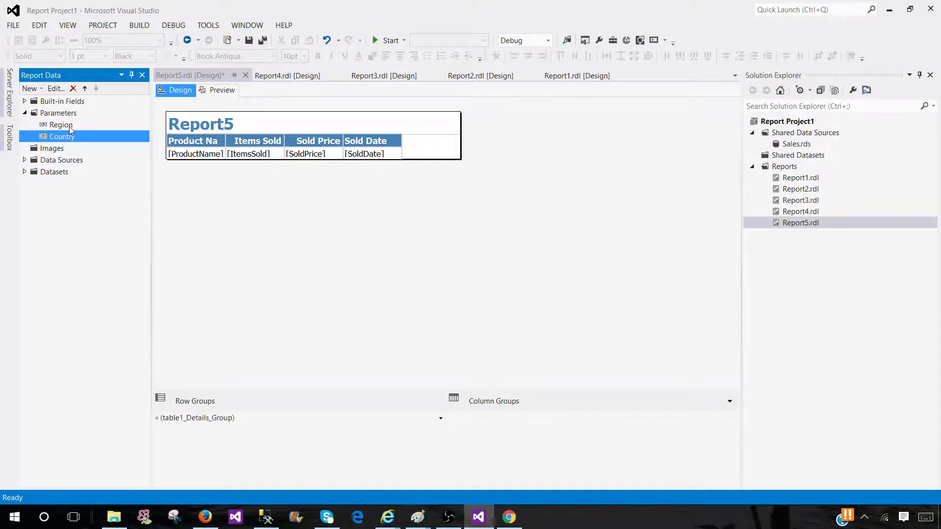
{"action": "mouse_move", "coordinate": [222, 90]}
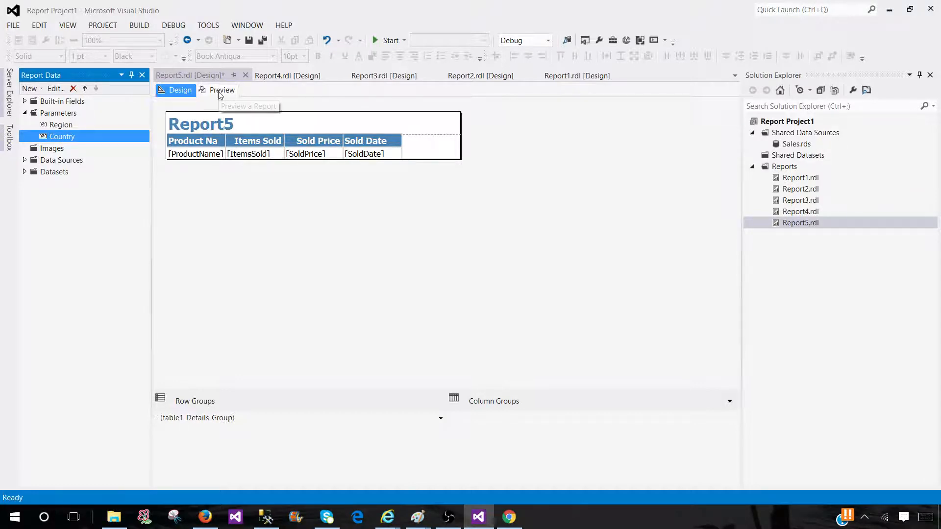
{"action": "mouse_move", "coordinate": [604, 322]}
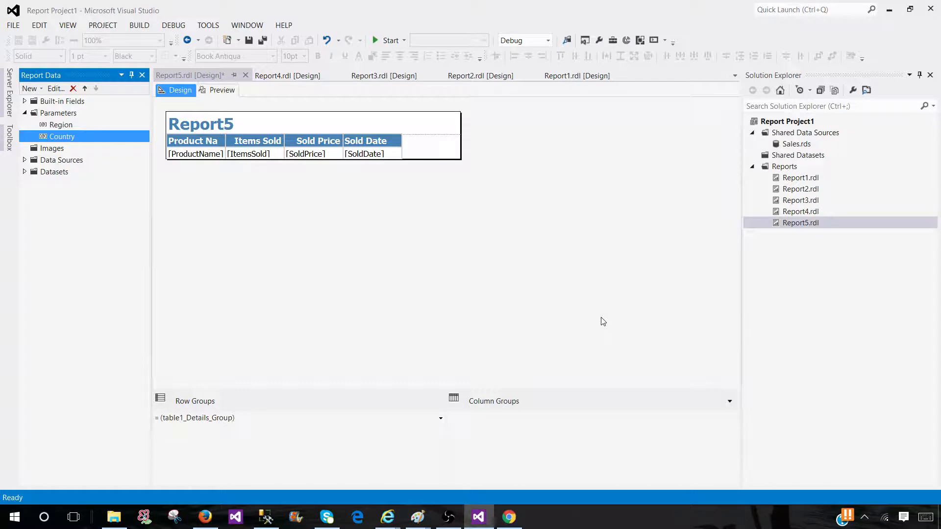
{"action": "mouse_move", "coordinate": [211, 196]}
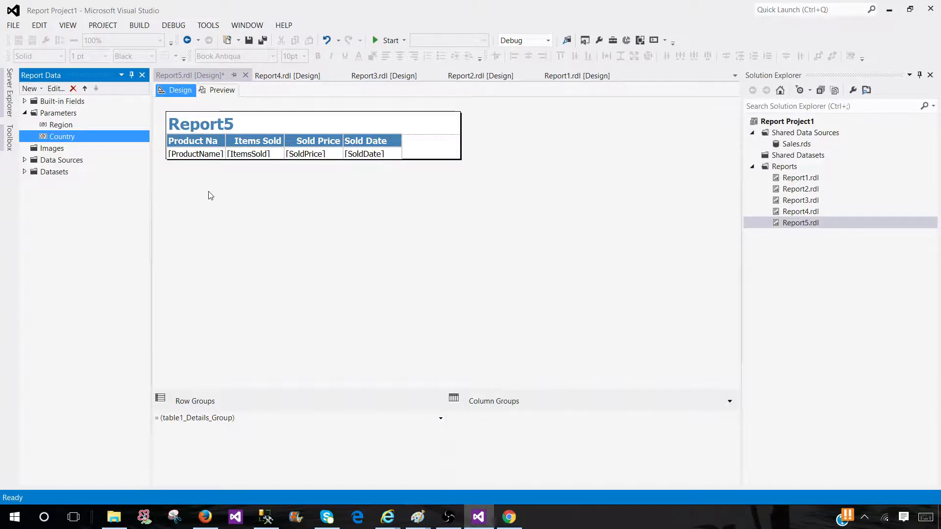
{"action": "mouse_move", "coordinate": [102, 194]}
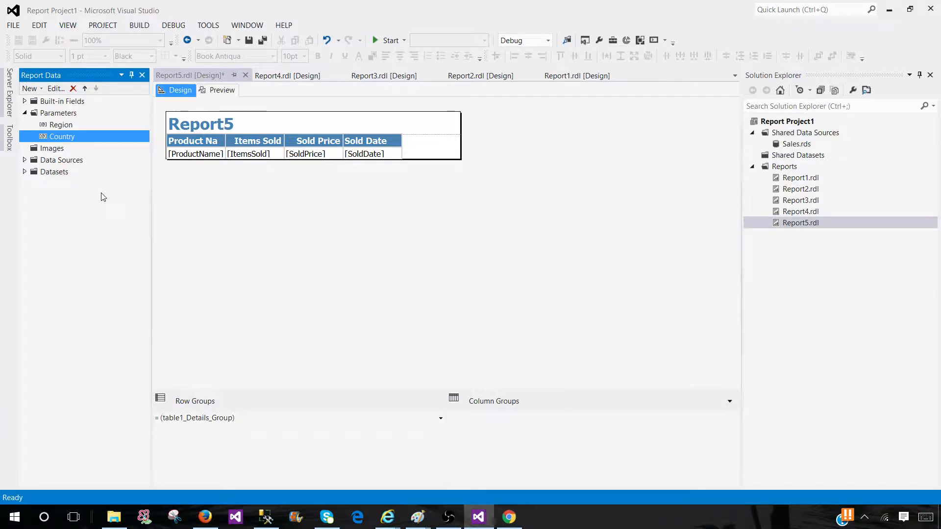
{"action": "mouse_move", "coordinate": [42, 136]}
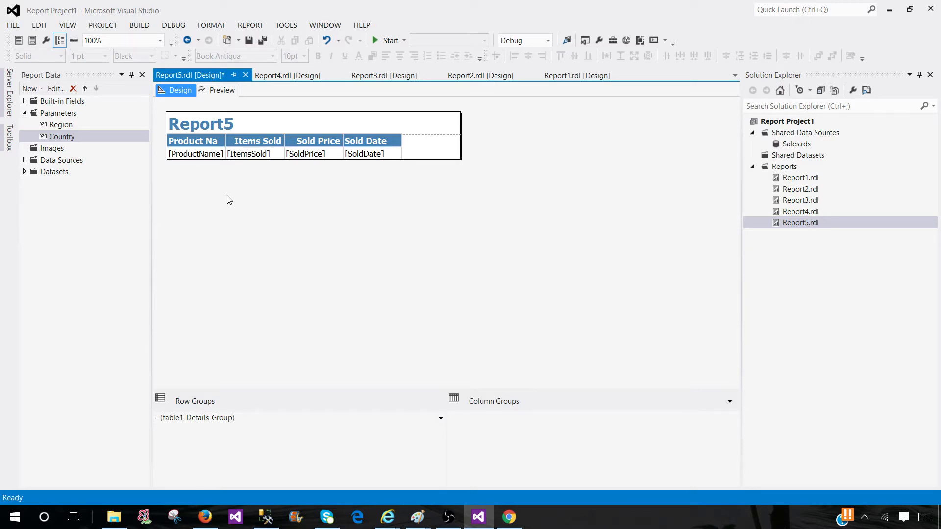
{"action": "mouse_move", "coordinate": [572, 435]}
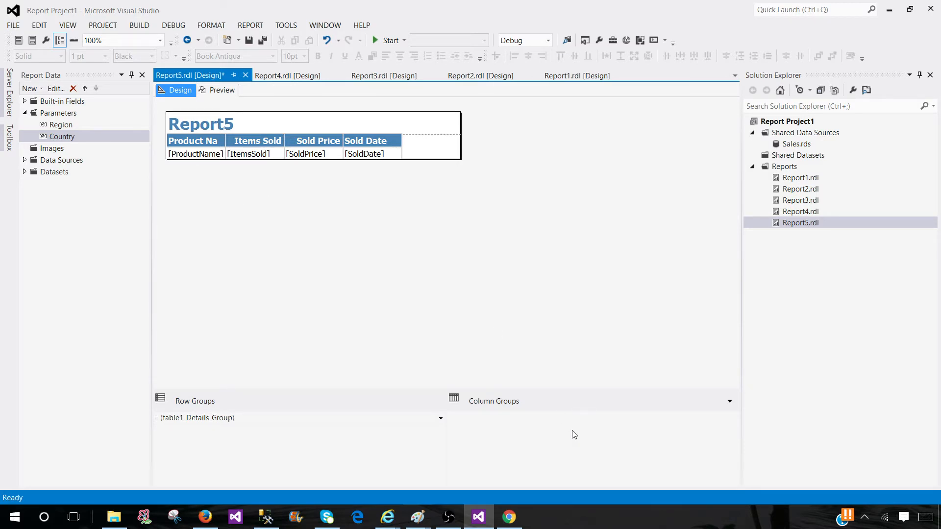